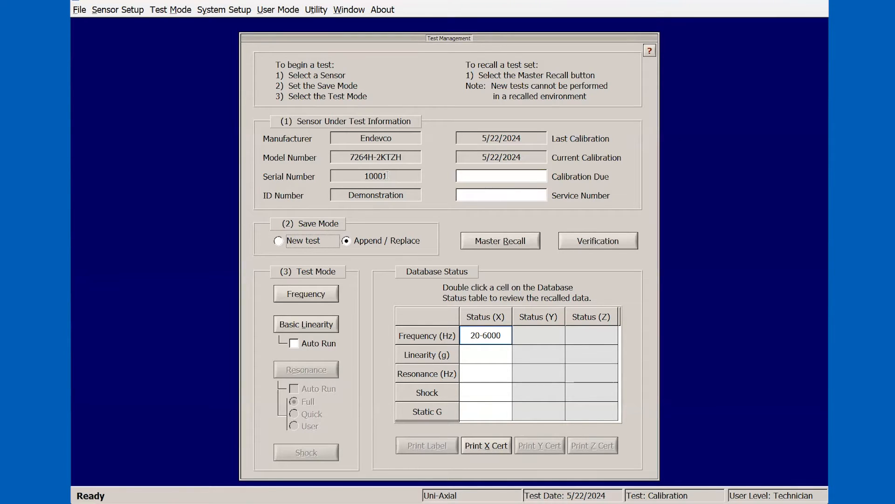
# Step: Set Save Mode to New test and choose Frequency as the test mode for the Endevco 7264H-2KTZH
pyautogui.click(278, 241)
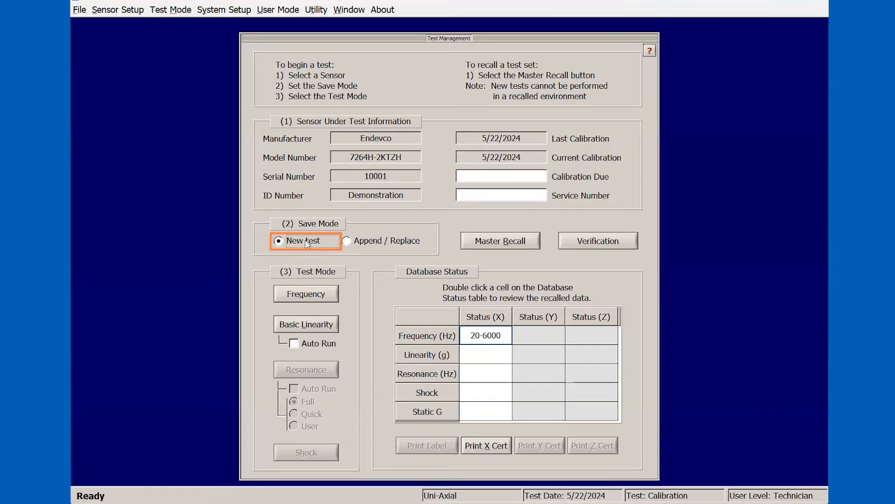
pyautogui.click(306, 293)
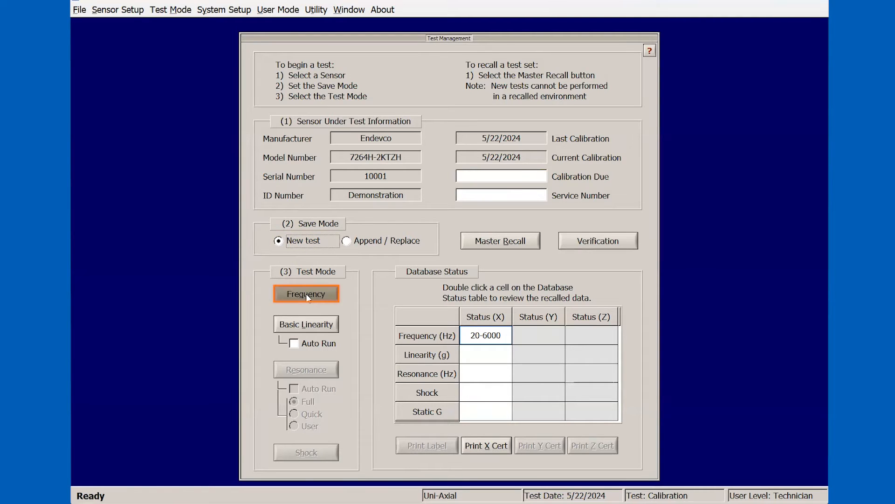
pyautogui.click(305, 293)
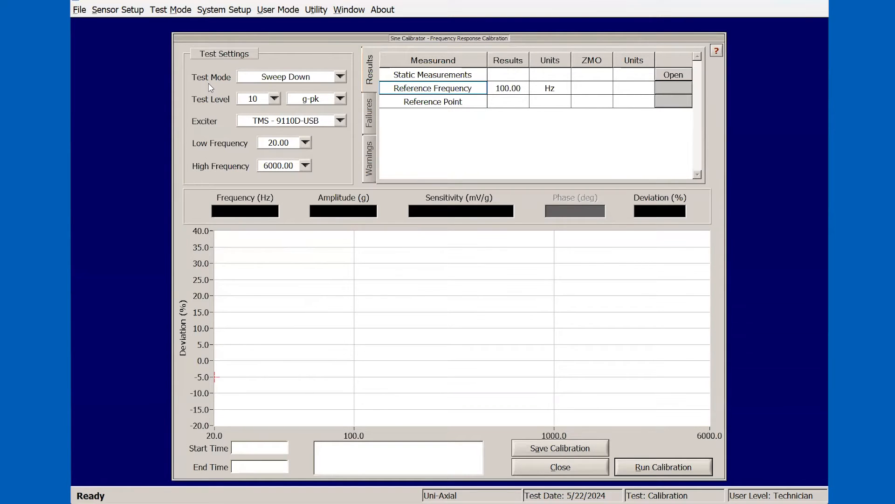
# Step: Review the Sweep Down, 10 g-pk, TMS 9110D-USB, 20–6000 Hz test settings and run the calibration
pyautogui.click(285, 77)
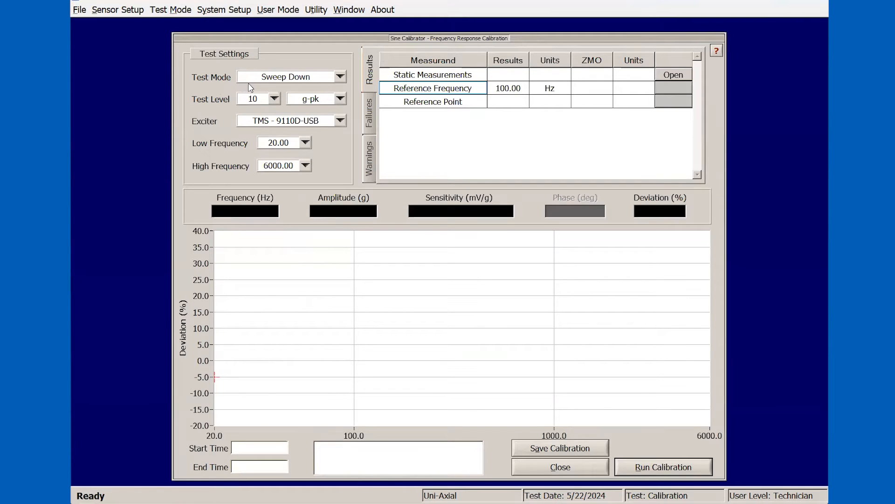
pyautogui.click(253, 99)
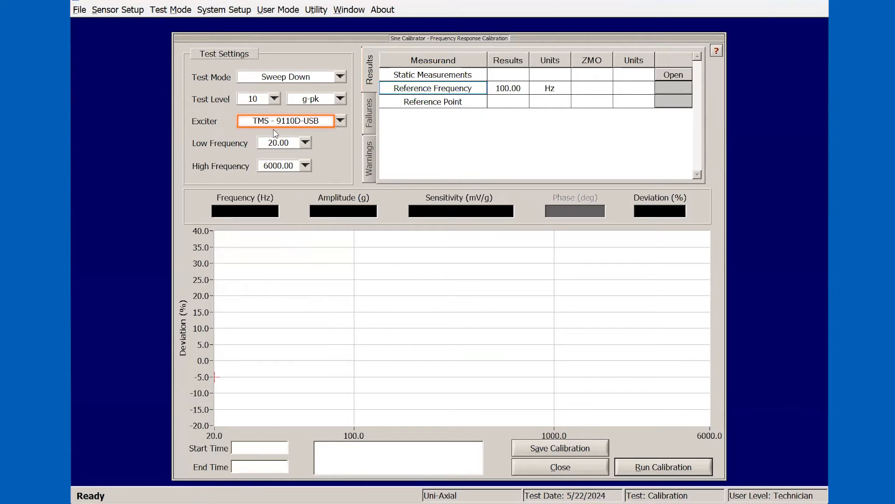
pyautogui.click(278, 142)
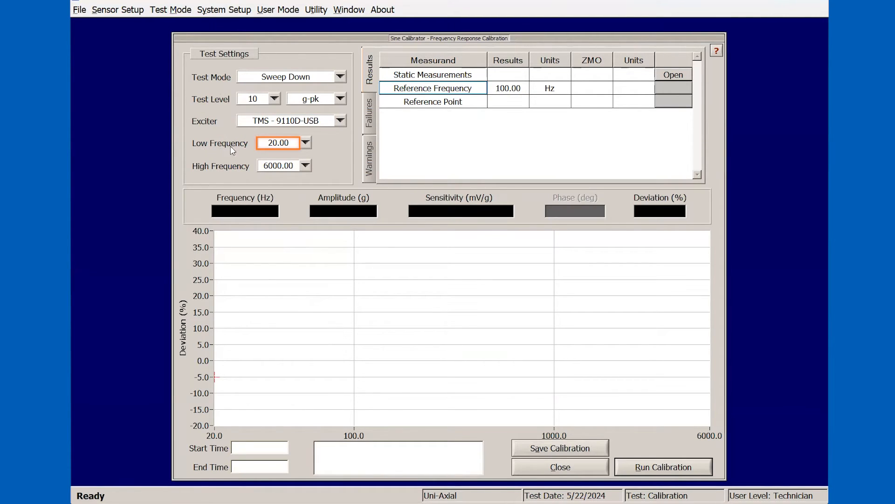
pyautogui.click(278, 165)
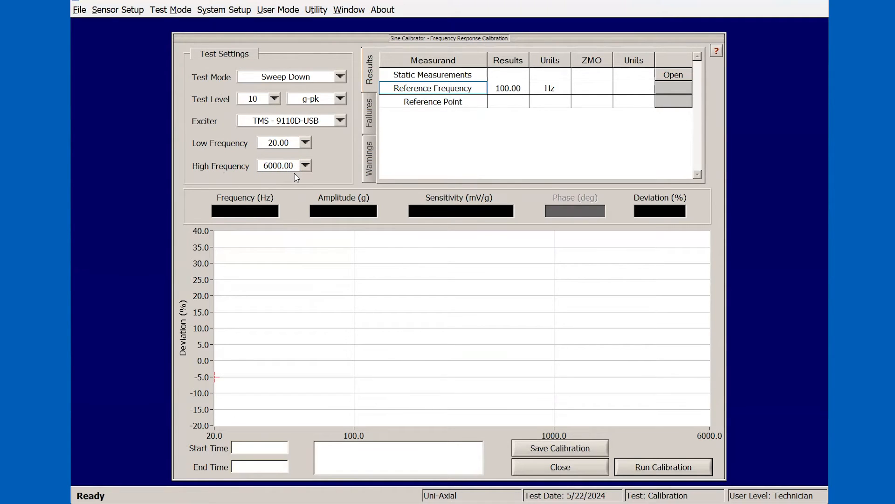
pyautogui.moveTo(354, 191)
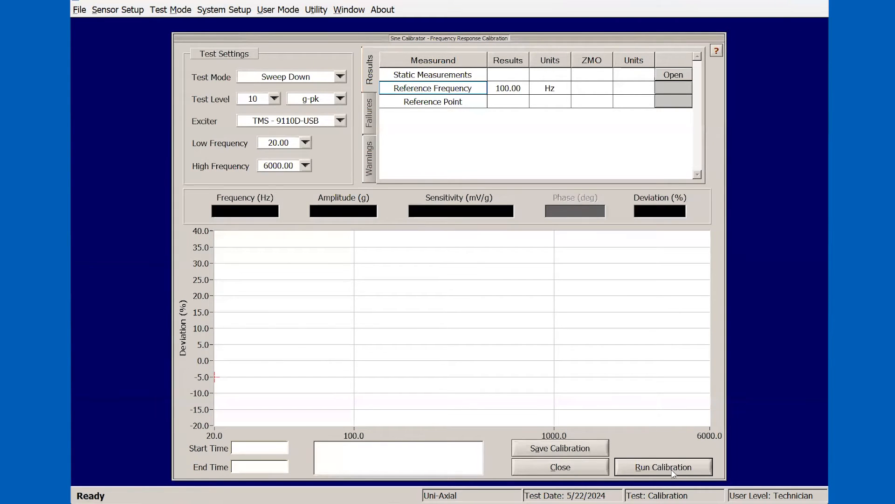
pyautogui.click(663, 466)
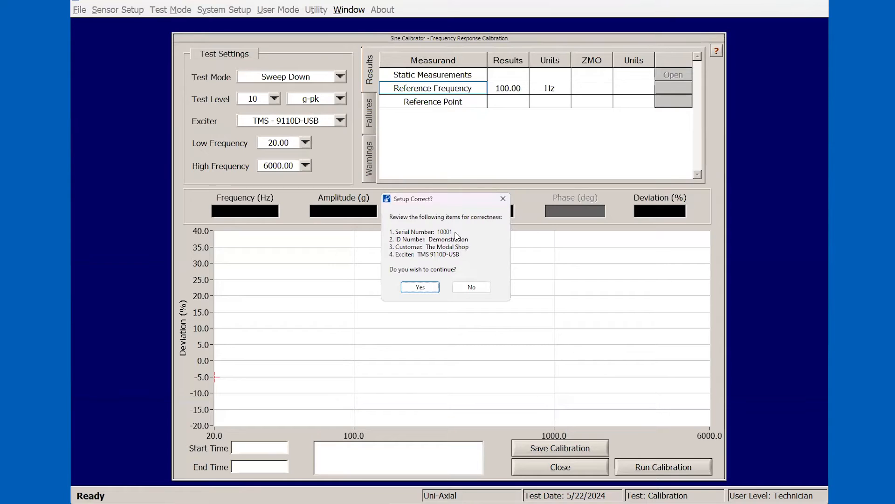
pyautogui.moveTo(439, 244)
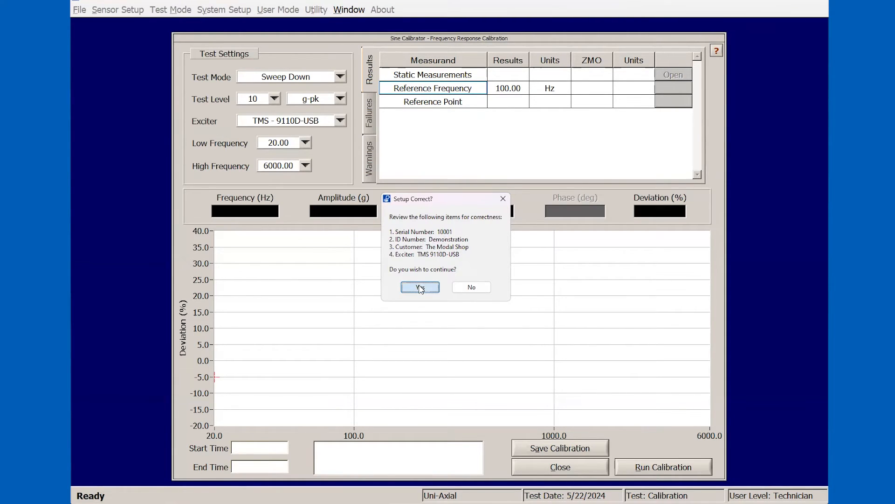
# Step: Confirm the setup is correct and accept 10 V excitation with amplifier gain 100 in the piezoresistive conditioning setup
pyautogui.click(420, 286)
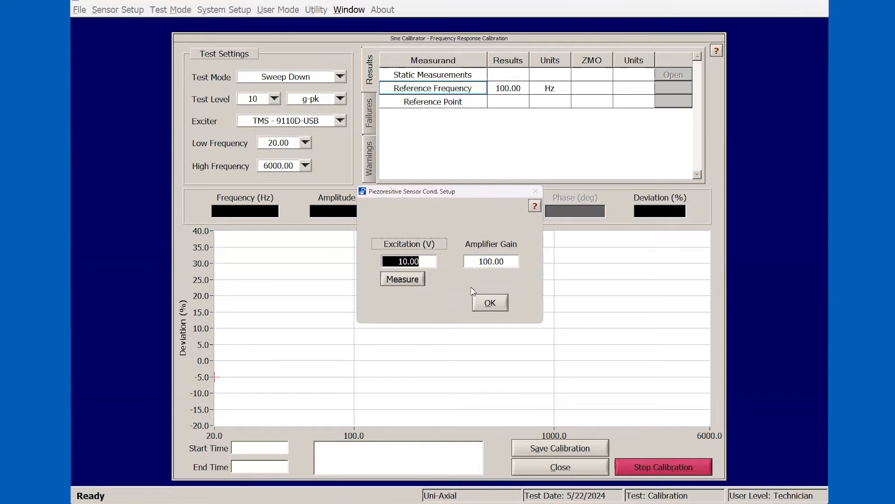
pyautogui.click(489, 302)
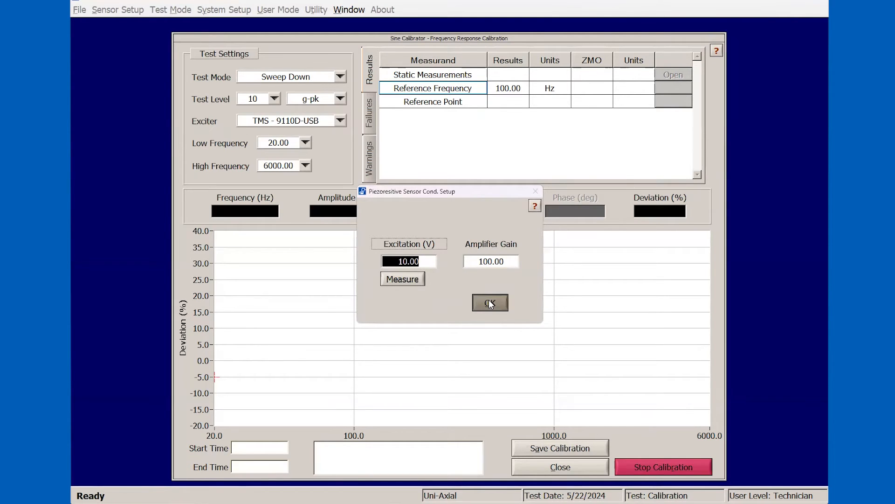
pyautogui.click(489, 303)
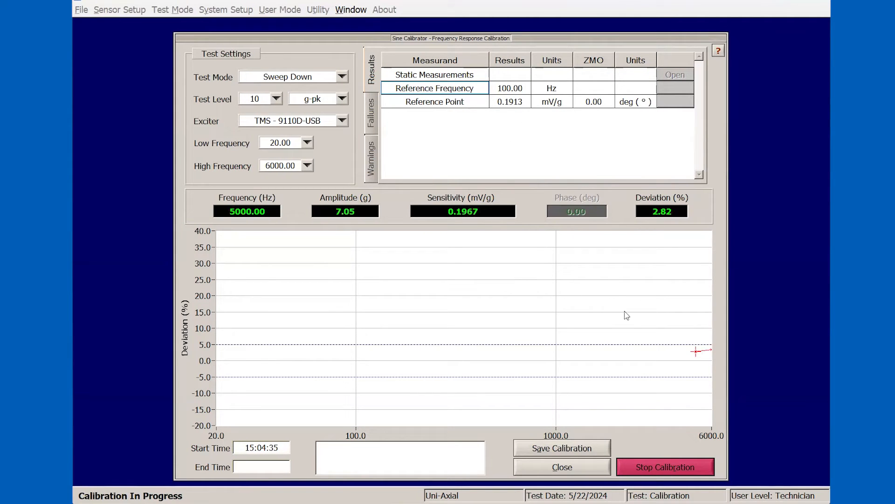
pyautogui.moveTo(702, 358)
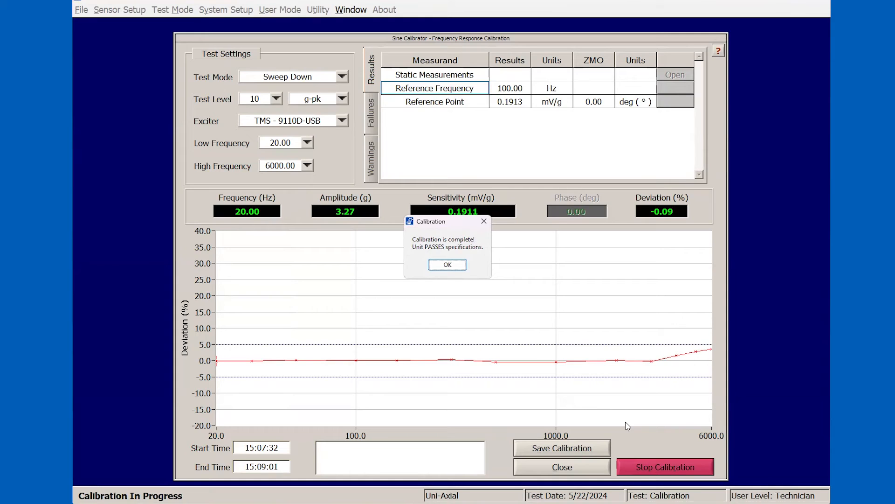
# Step: Acknowledge the 'Calibration is complete' message after the unit passes specifications
pyautogui.click(447, 264)
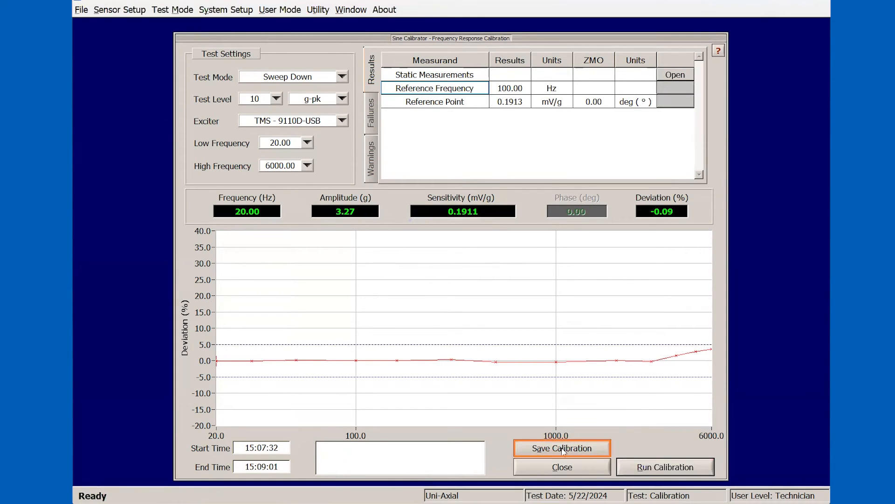
# Step: Save the calibration with the Frequency cal sheet selected in Calibration Certificate Setup and trigger Save and Preview
pyautogui.click(561, 448)
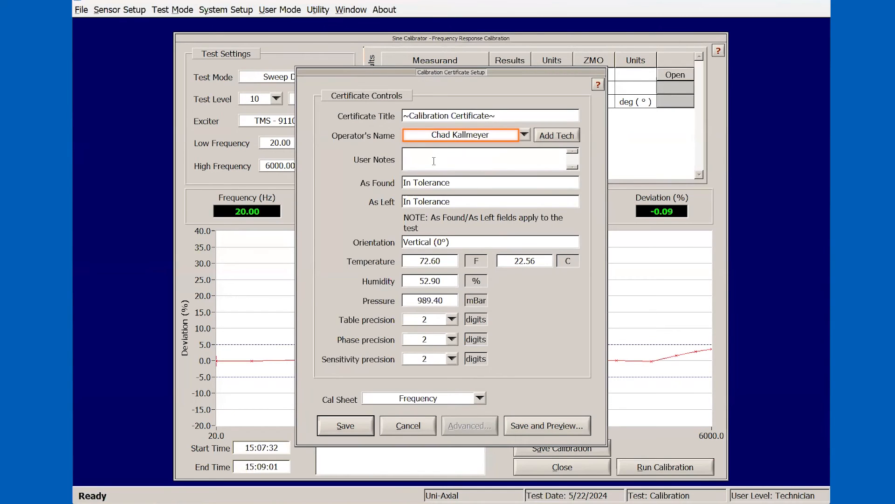
pyautogui.click(486, 159)
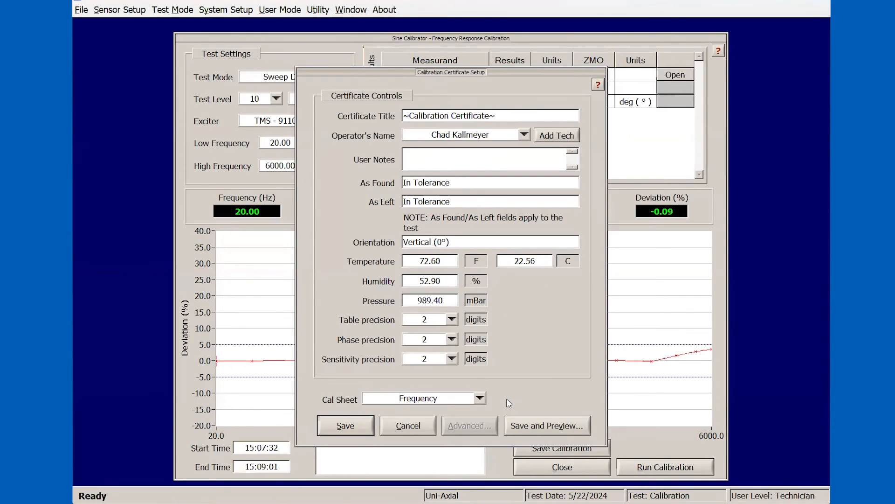
pyautogui.moveTo(496, 400)
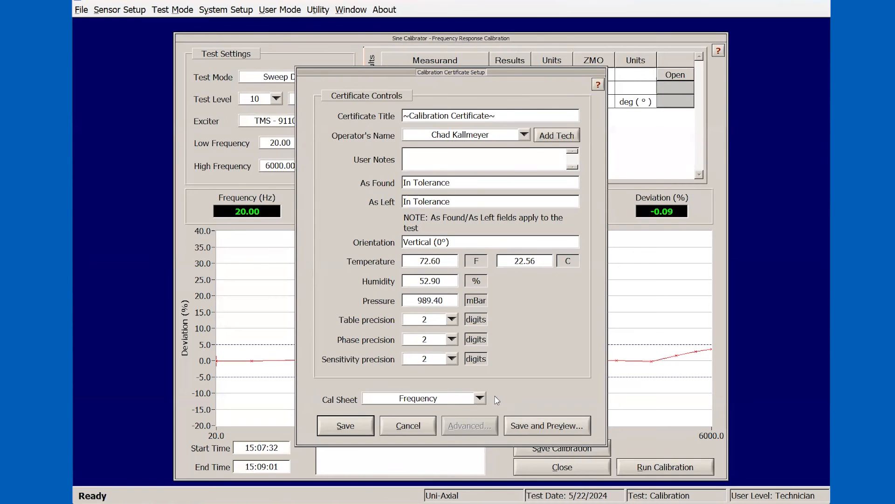
pyautogui.click(479, 397)
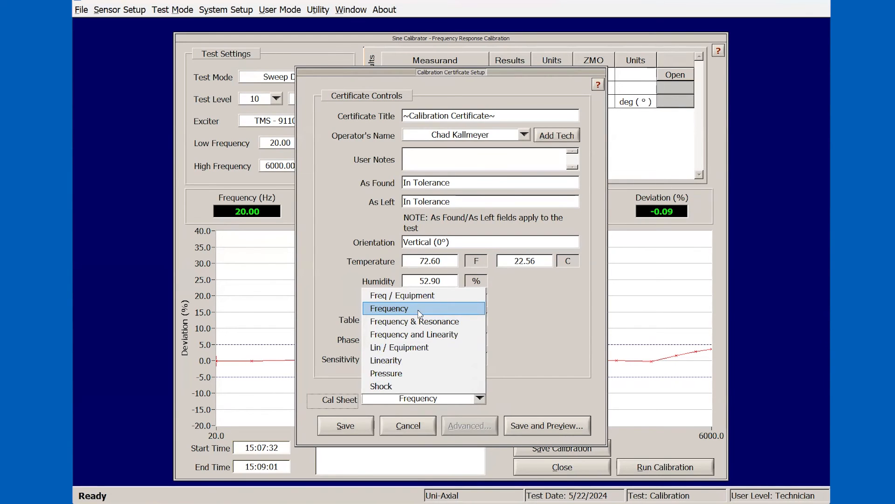
pyautogui.click(388, 308)
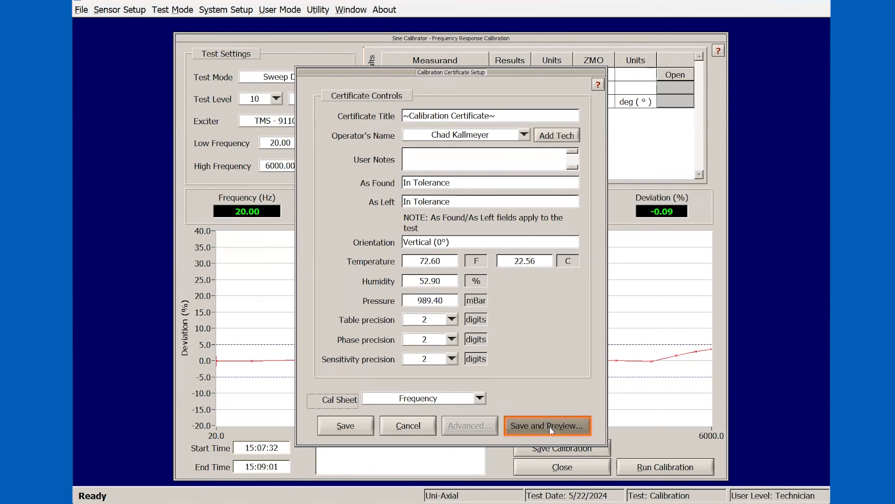
pyautogui.click(547, 425)
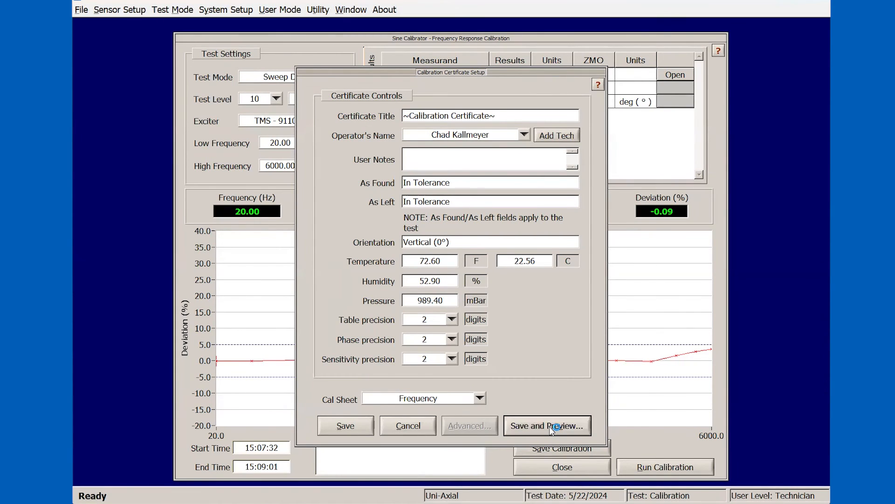
pyautogui.click(547, 425)
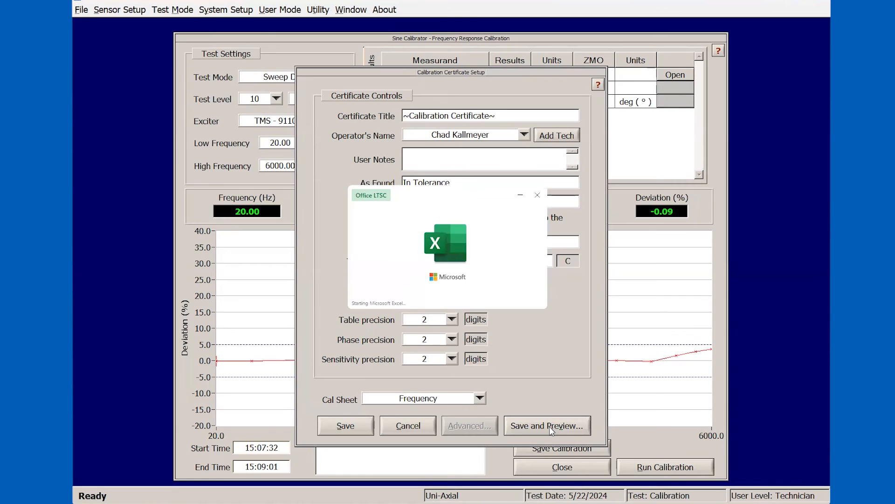
# Step: Let Excel load the certificate preview with the amplitude response plot and sensitivity data table
pyautogui.click(545, 425)
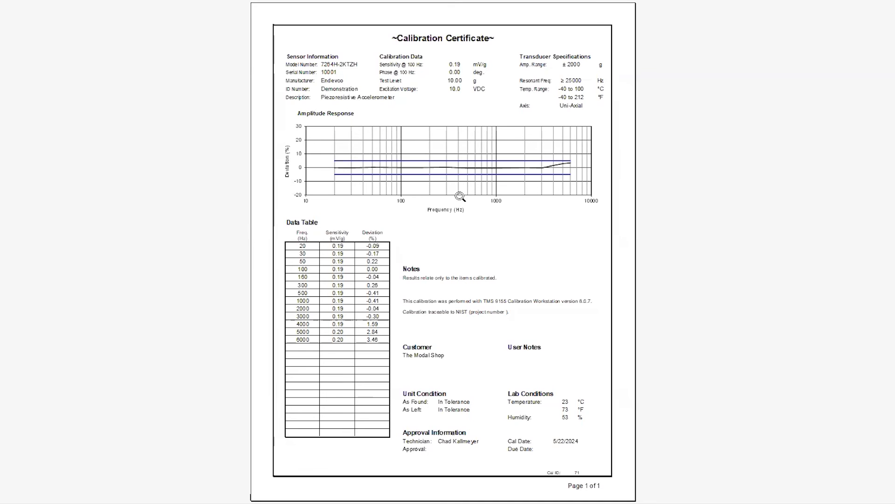
pyautogui.moveTo(460, 53)
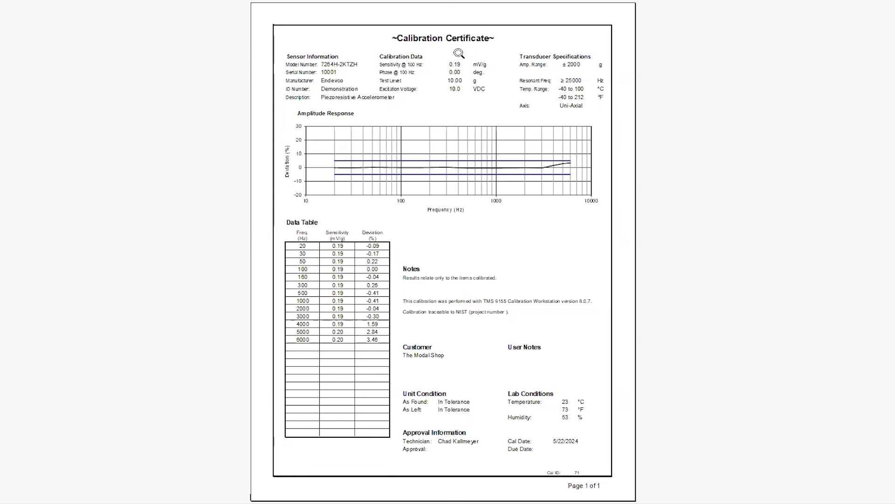